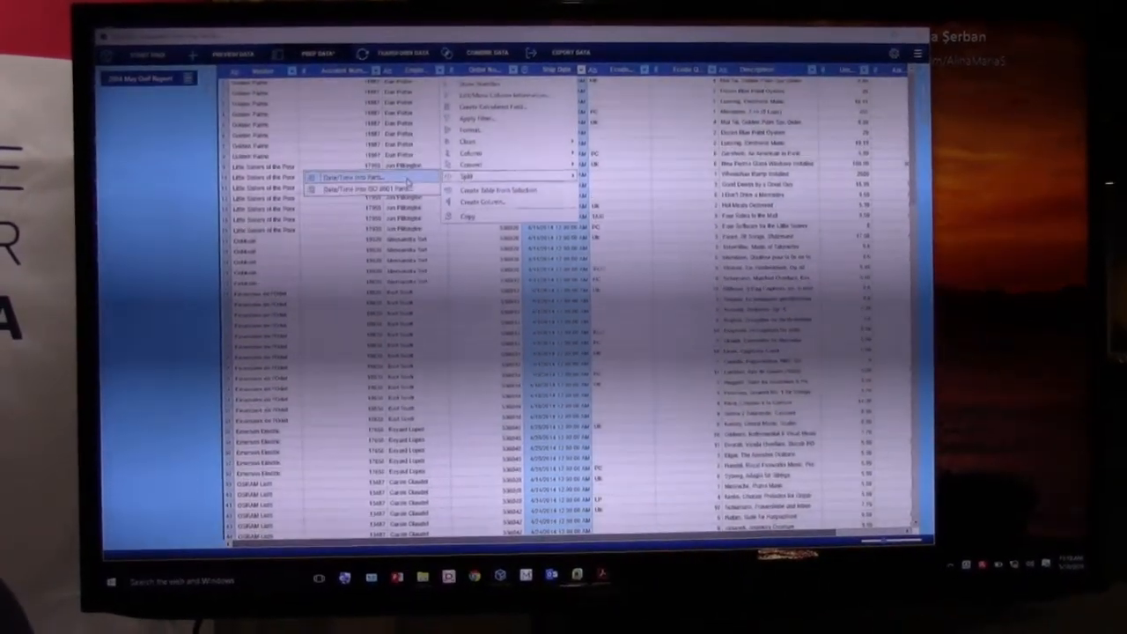
Step: Split the Ship Date column into separate date and time parts
click(352, 176)
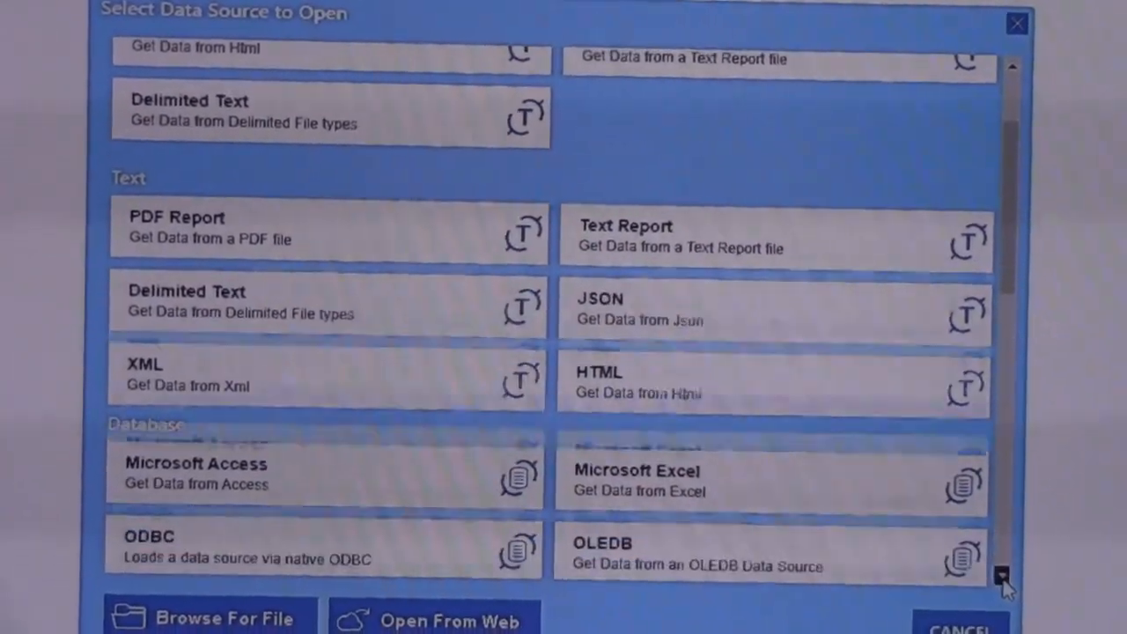
Step: Scroll the data source list and choose Microsoft Access as the new source
scroll(down, 3)
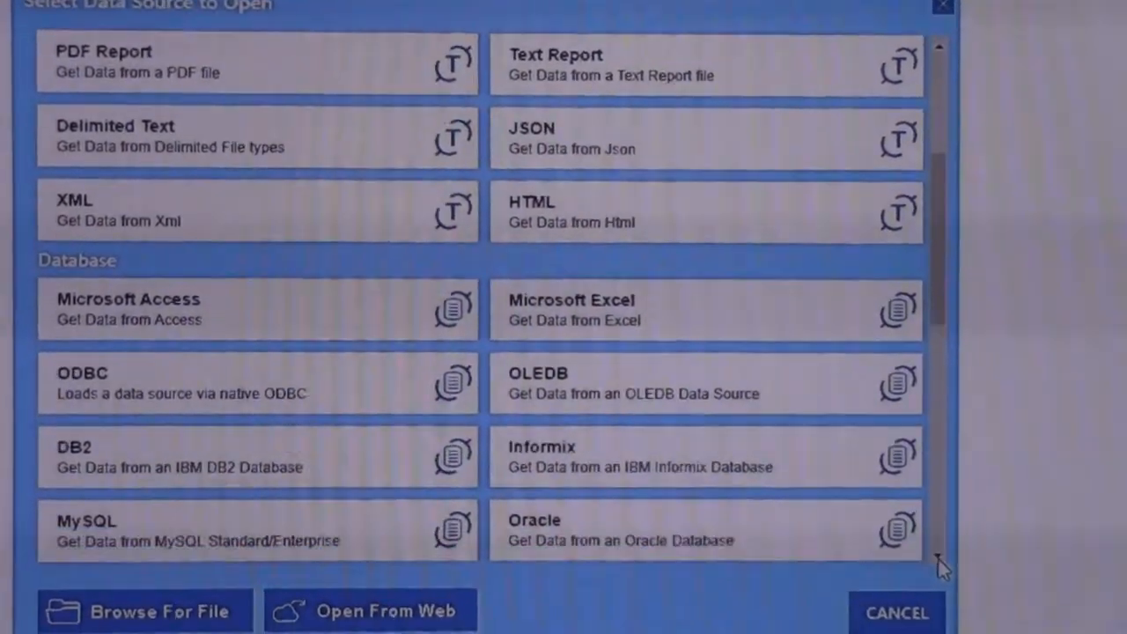
scroll(down, 3)
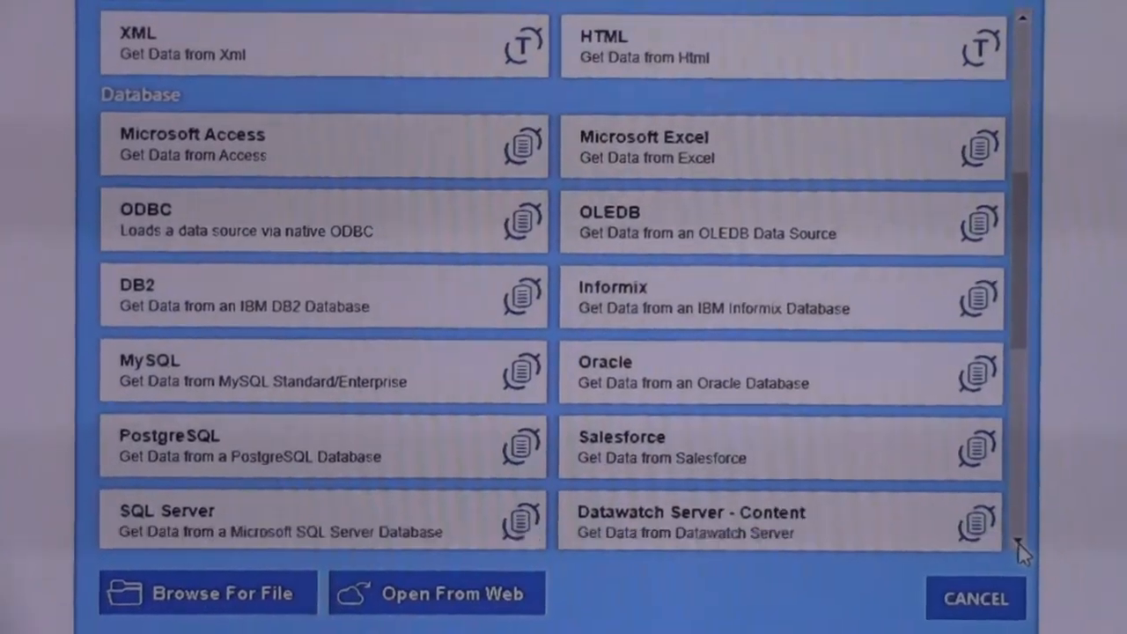
scroll(down, 3)
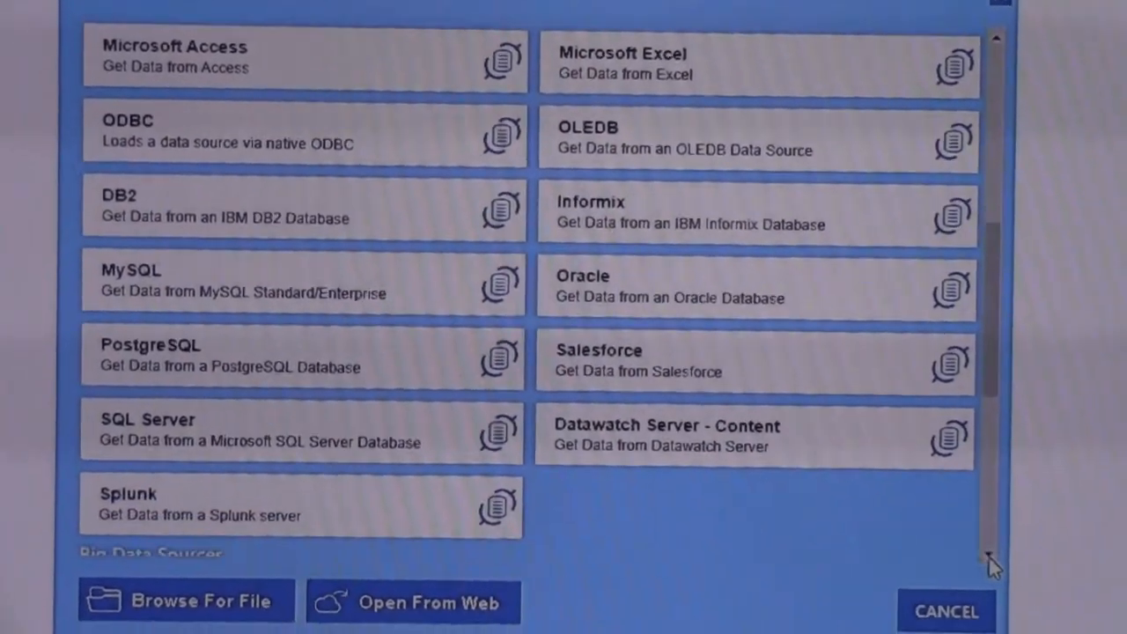
scroll(down, 3)
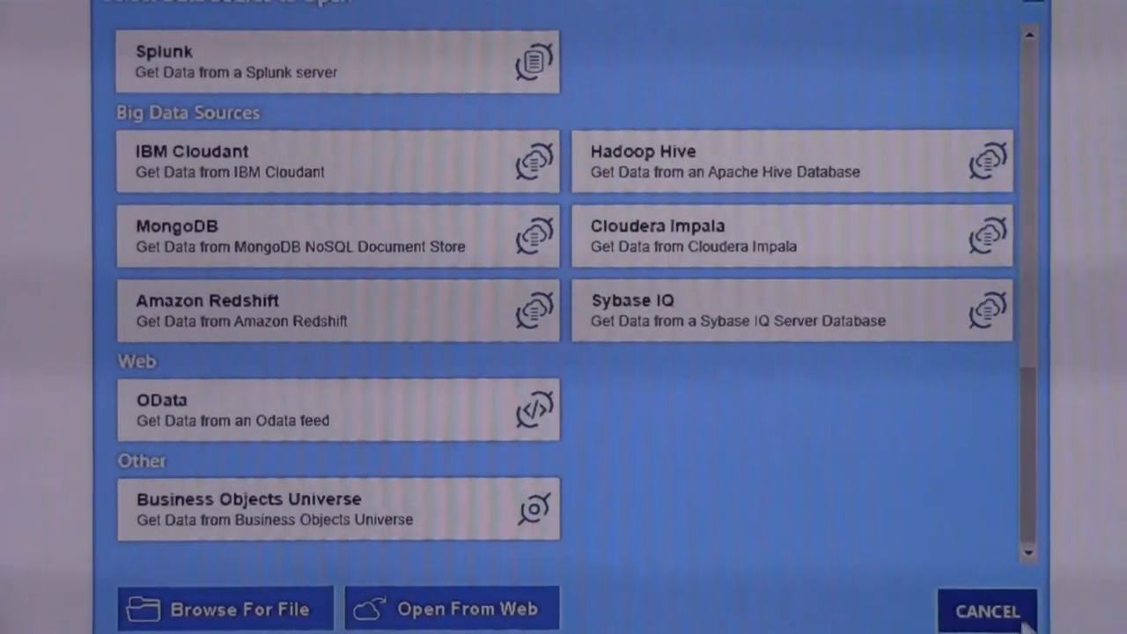
scroll(down, 3)
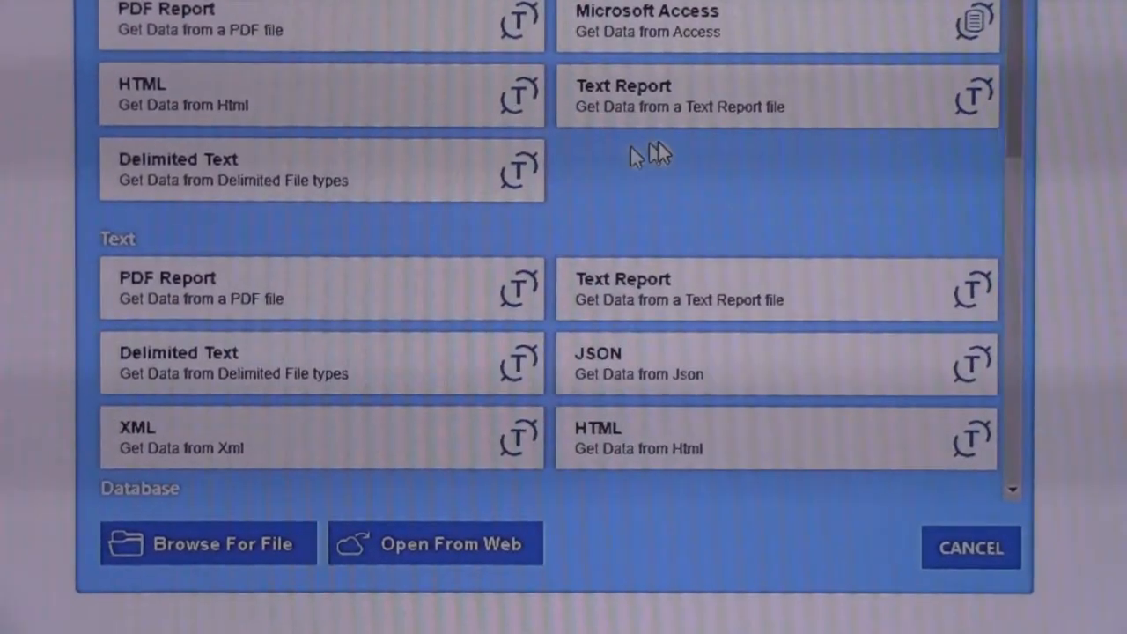
click(208, 544)
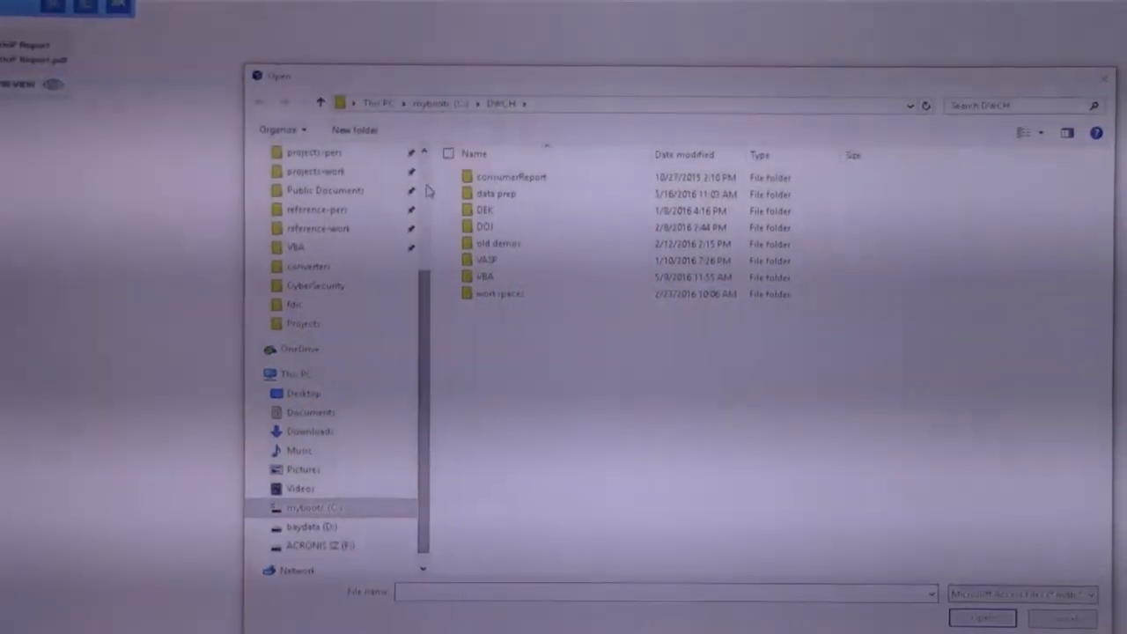
Step: Browse folders toward the GreatPlains.mdb database file
double_click(496, 193)
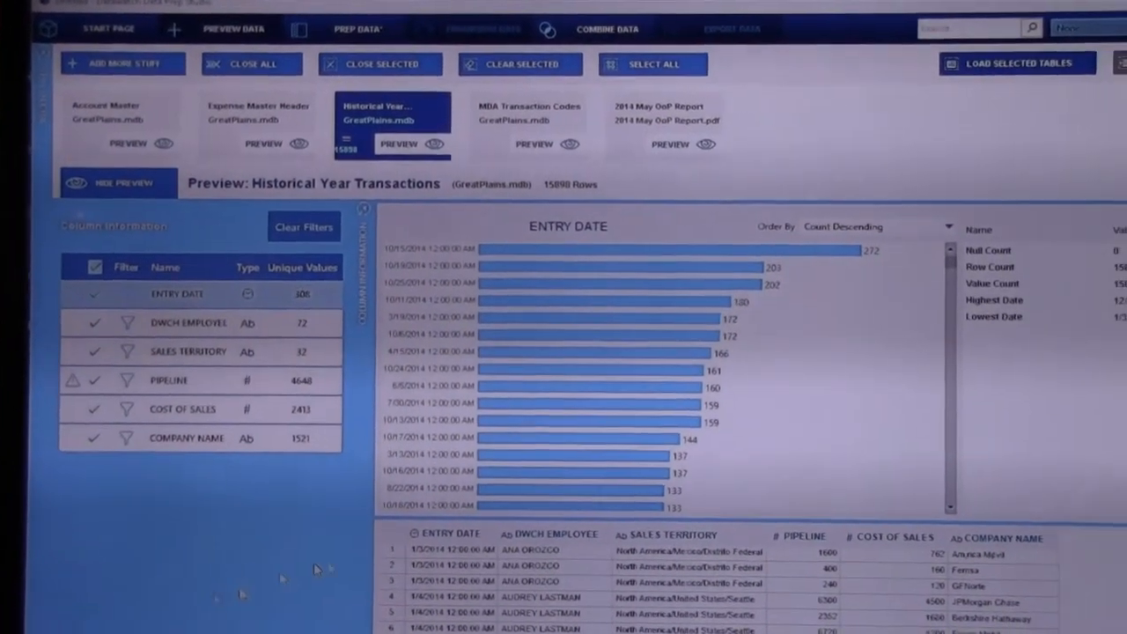
scroll(down, 3)
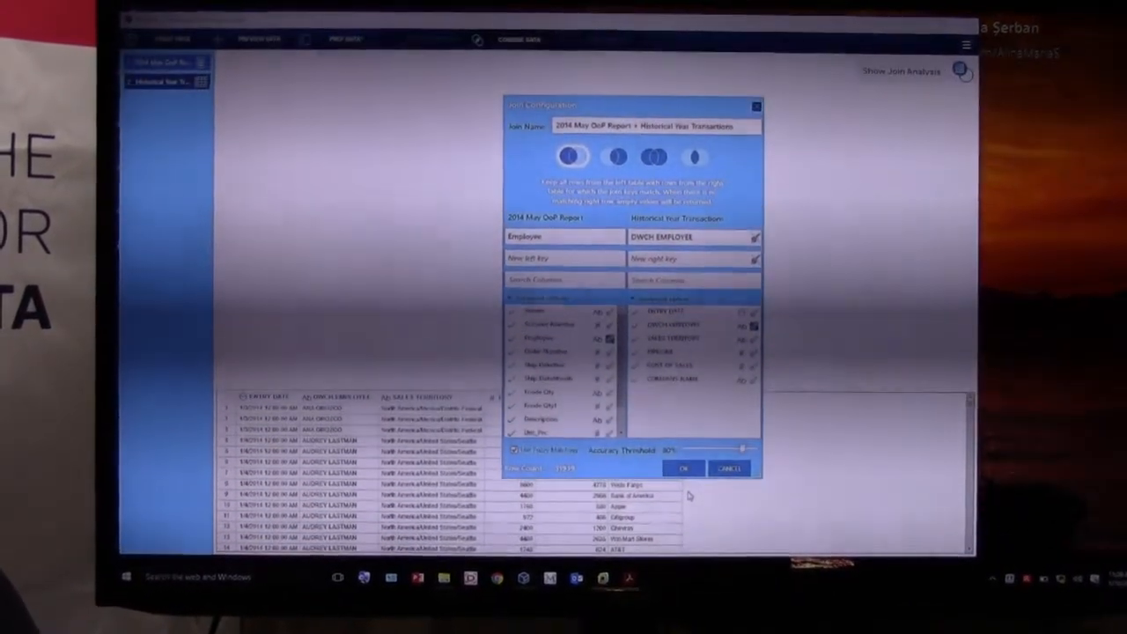
Step: Confirm the join keyed Employee to DWCH EMPLOYEE with 80% fuzzy matching
click(684, 468)
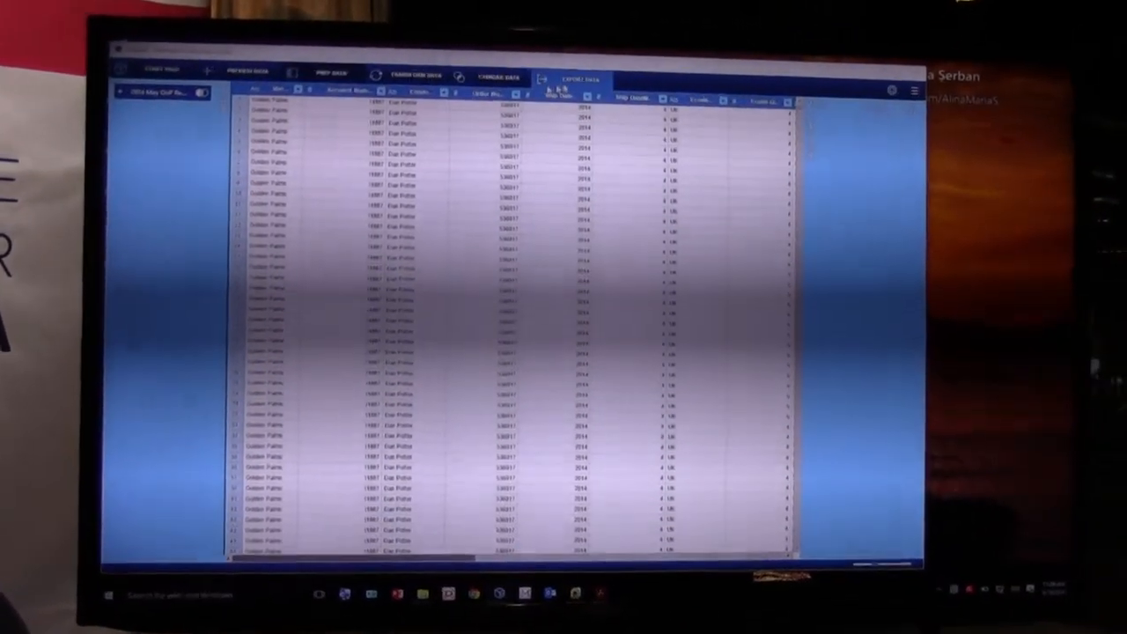
Step: Open the Export Data choices showing CSV and Excel formats, then dismiss them
click(577, 78)
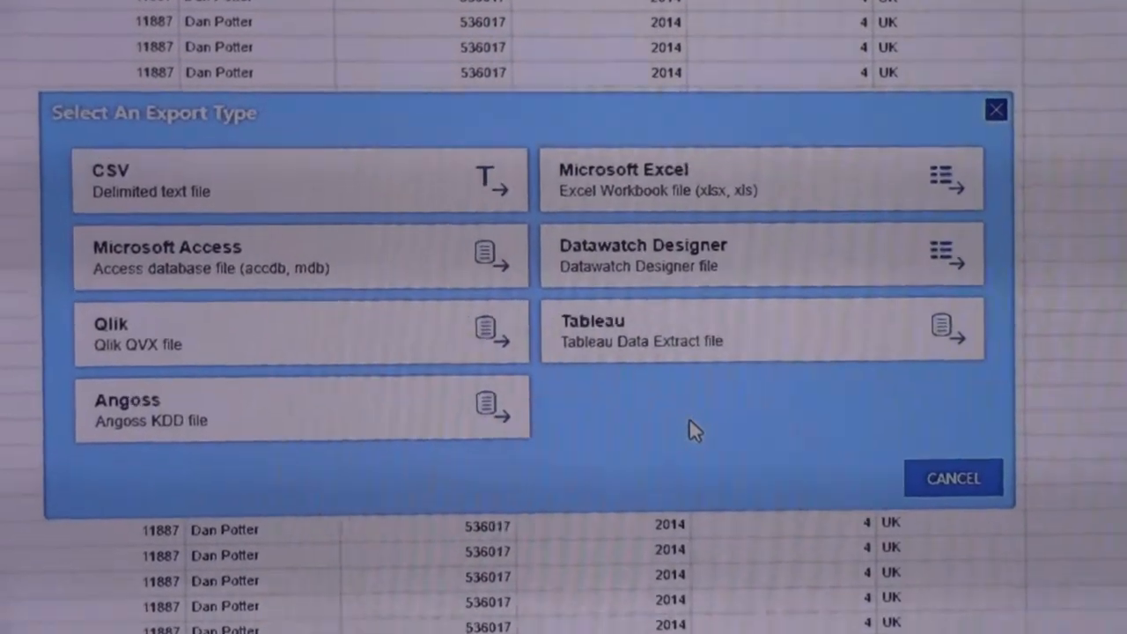
click(953, 478)
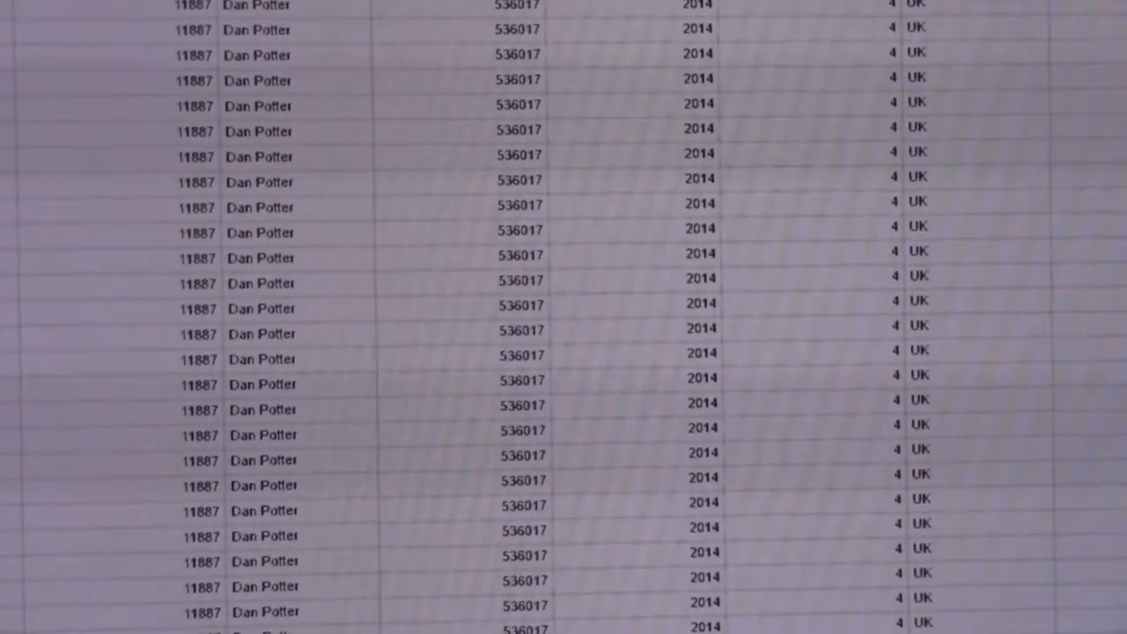